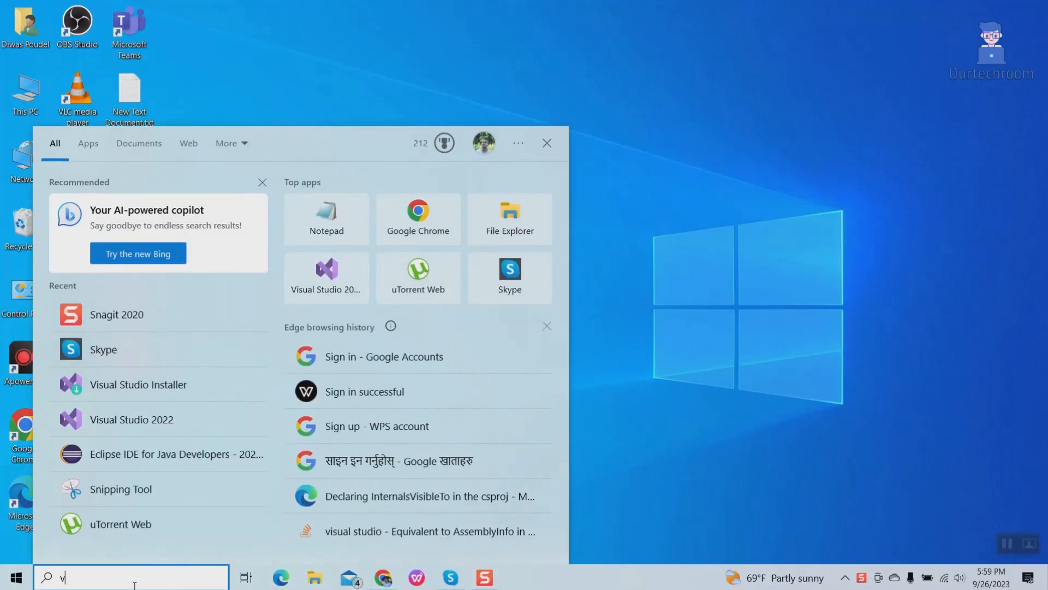
Launch Visual Studio 2022 from Start and begin creating a new project
type("isual studio 2022")
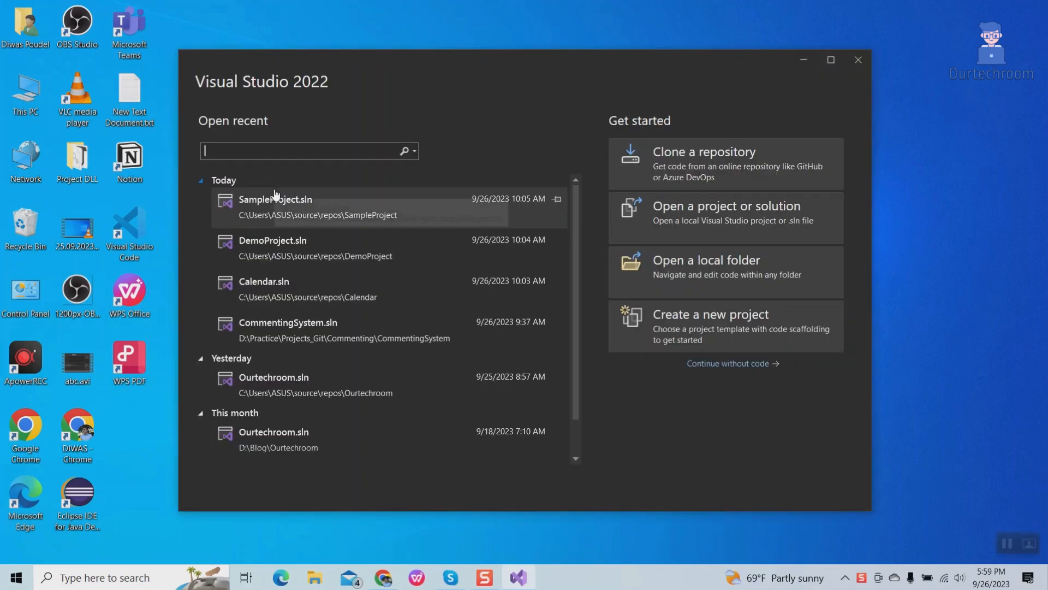
left_click(711, 315)
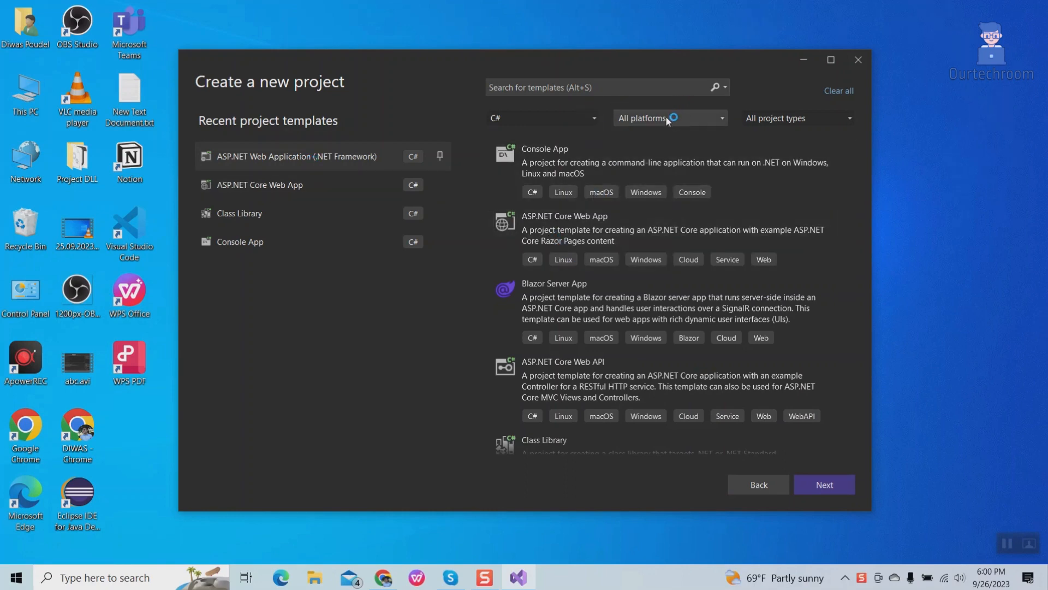
Filter templates to Windows and search for 'Winform', finding no matches
left_click(669, 118)
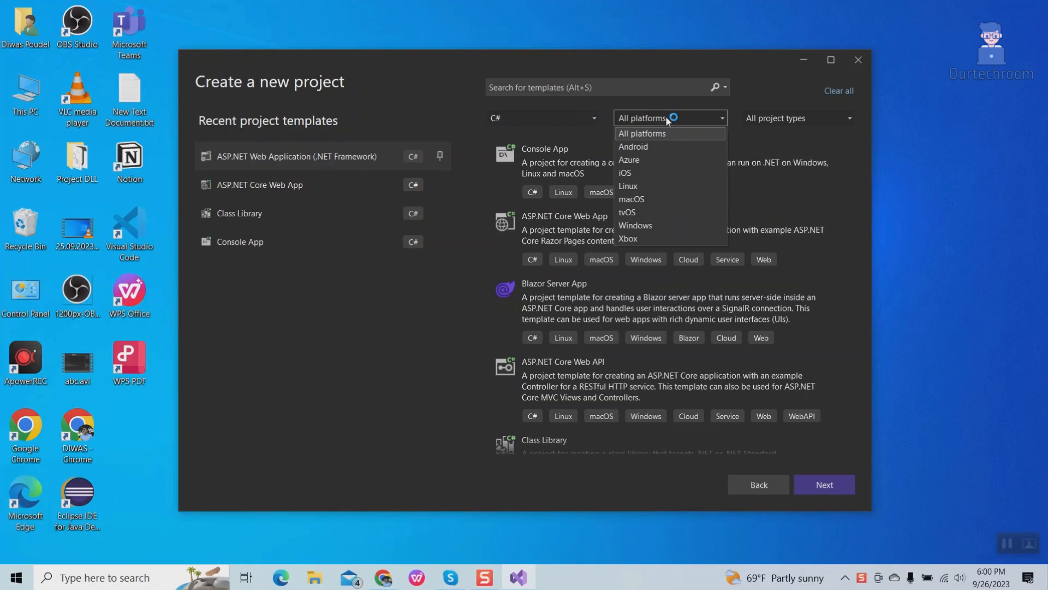
left_click(634, 225)
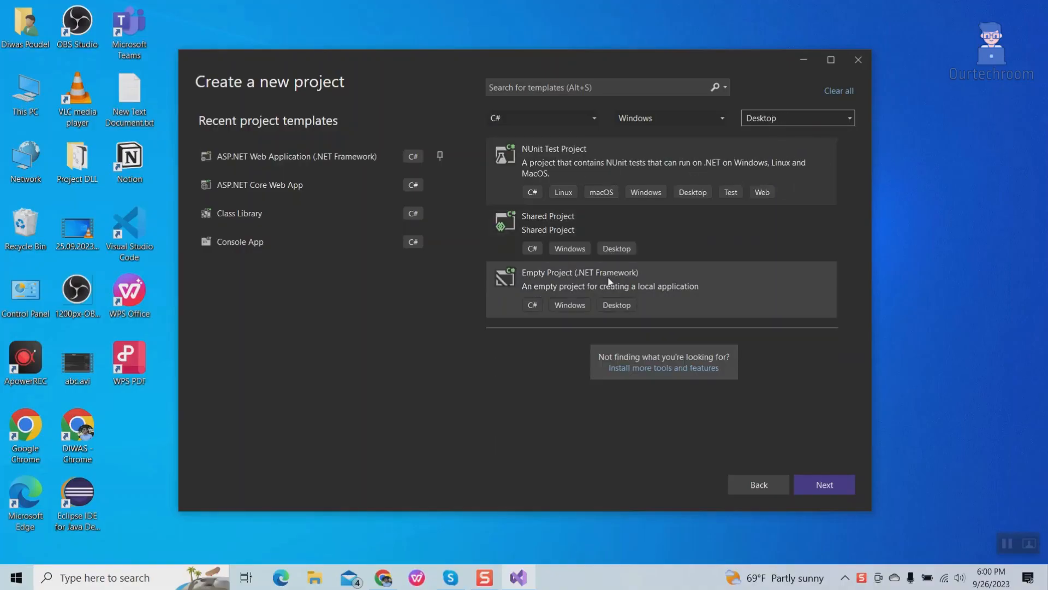
mouse_move(579, 140)
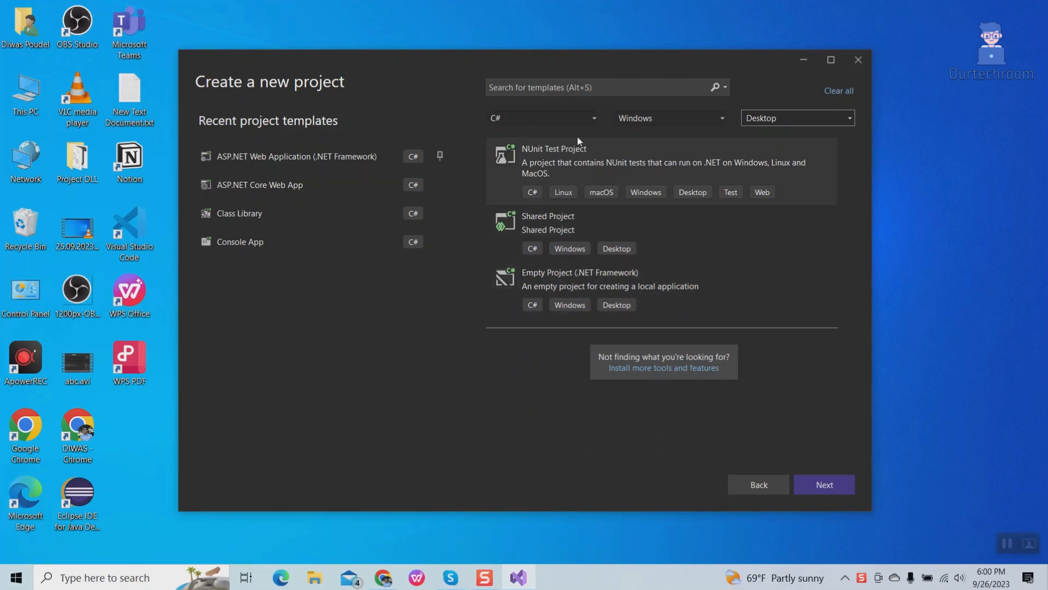
type("Winform")
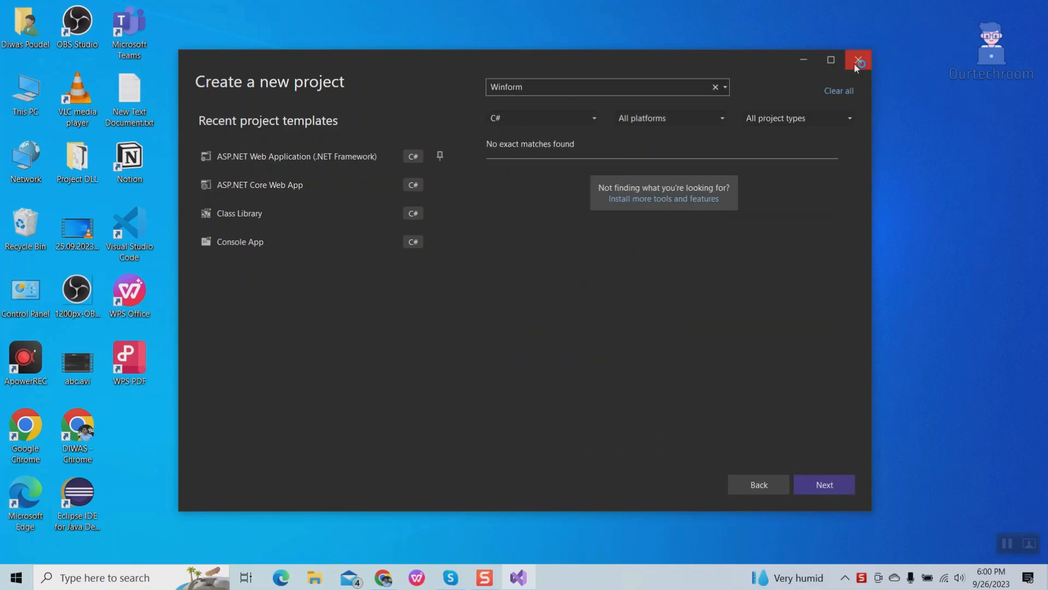
Close Visual Studio and launch Visual Studio Installer from Windows search
left_click(859, 61)
type("visual studio")
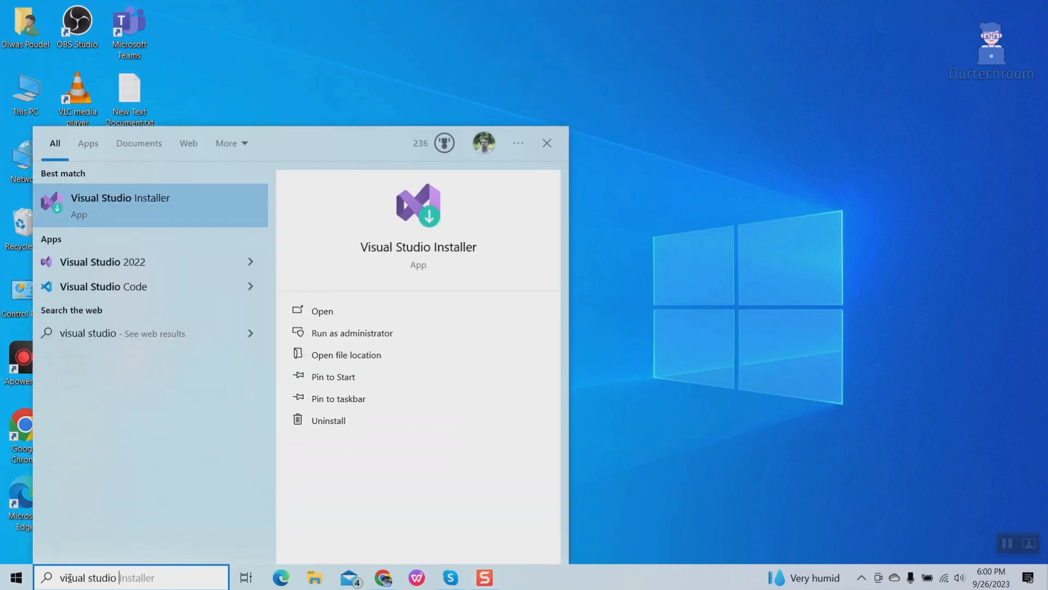
type("installer")
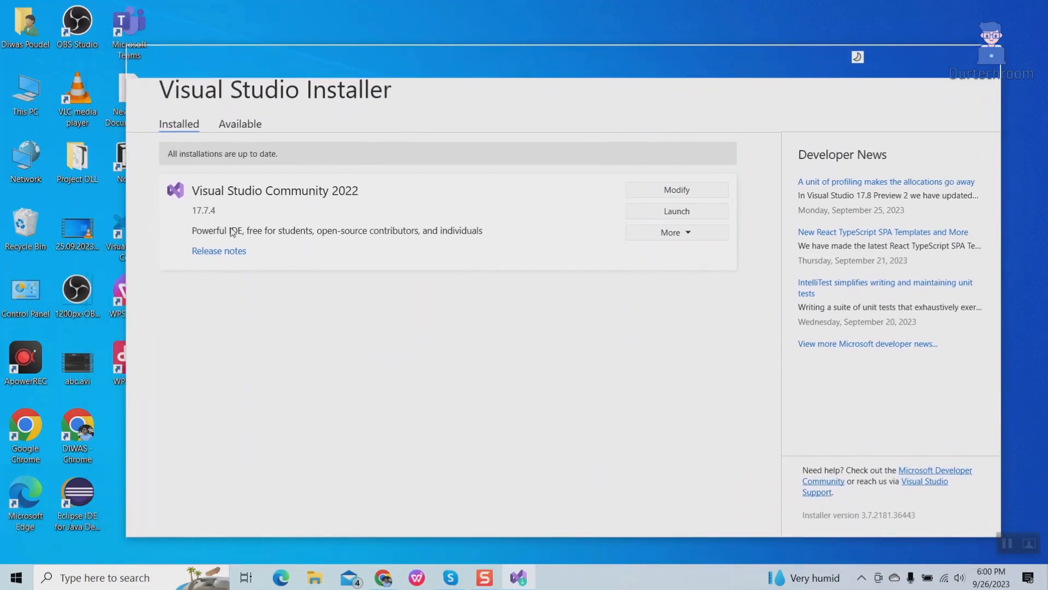
Modify Visual Studio Community 2022 to add the .NET desktop development workload and start installing
left_click(674, 189)
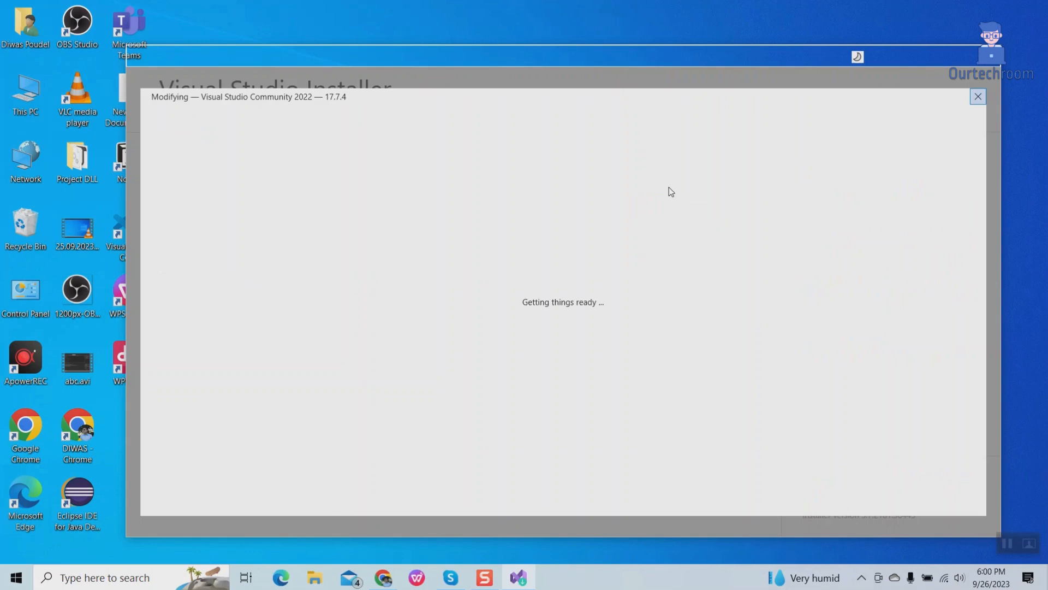
mouse_move(457, 168)
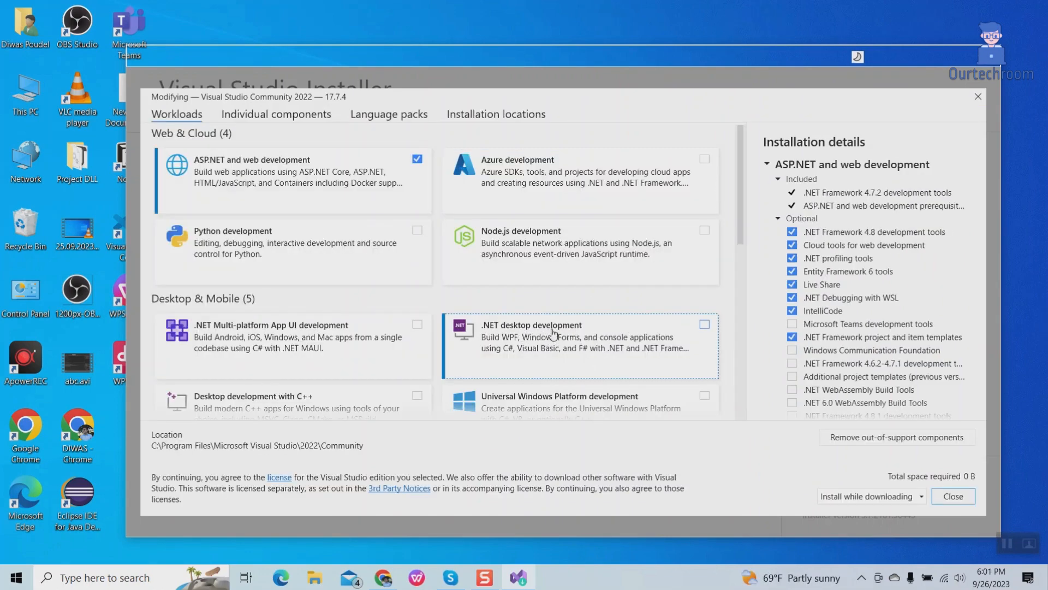
left_click(704, 324)
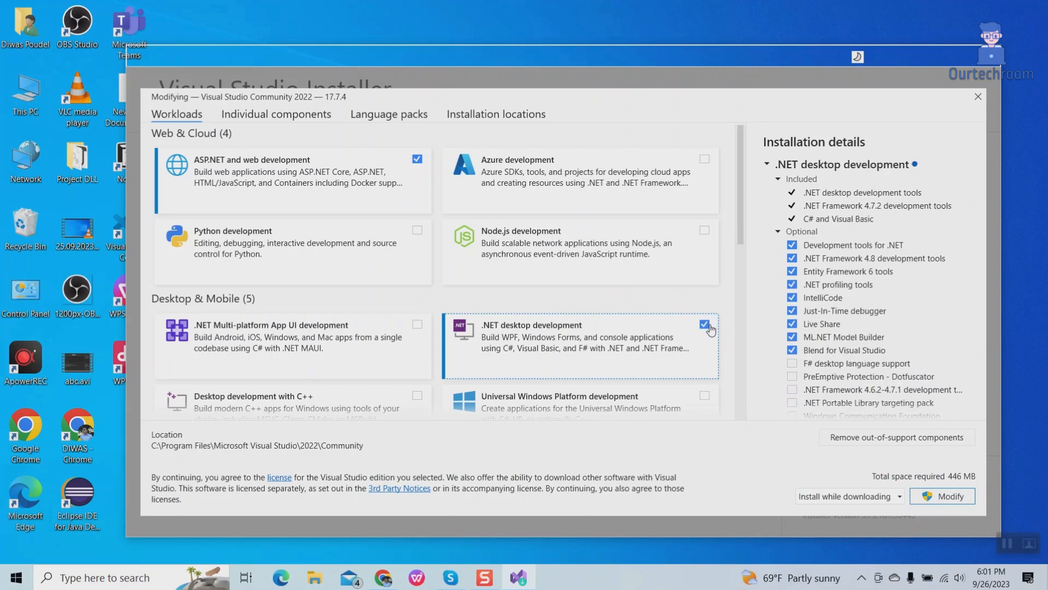
scroll("down", 3)
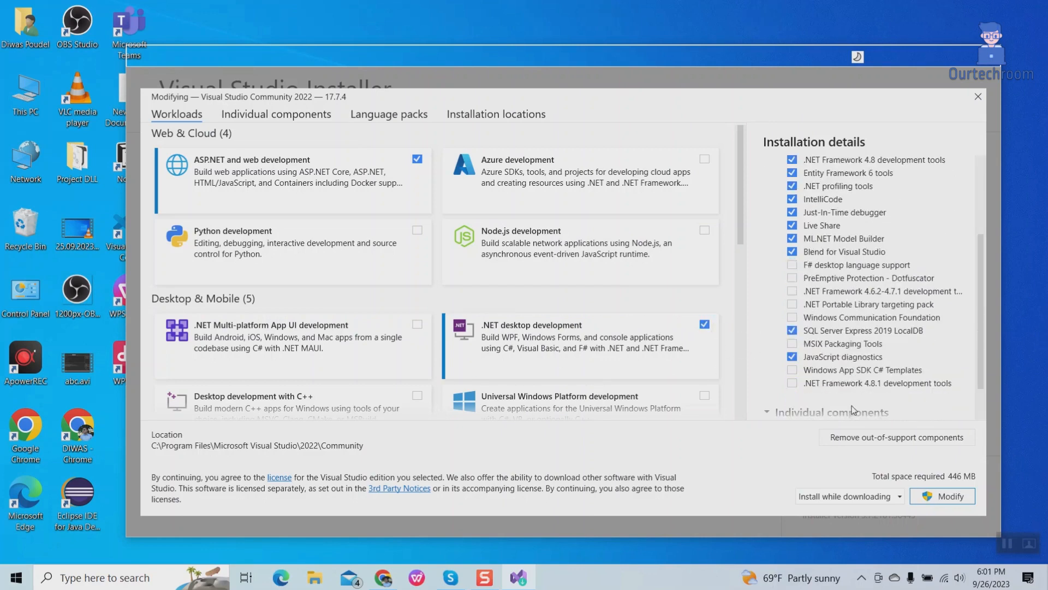
scroll("down", 3)
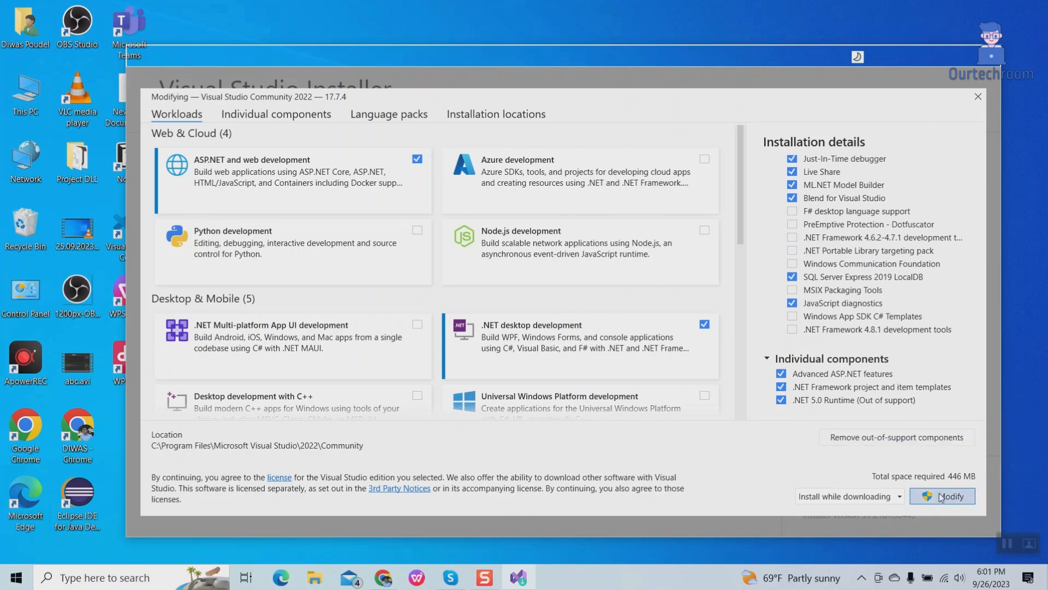
left_click(942, 496)
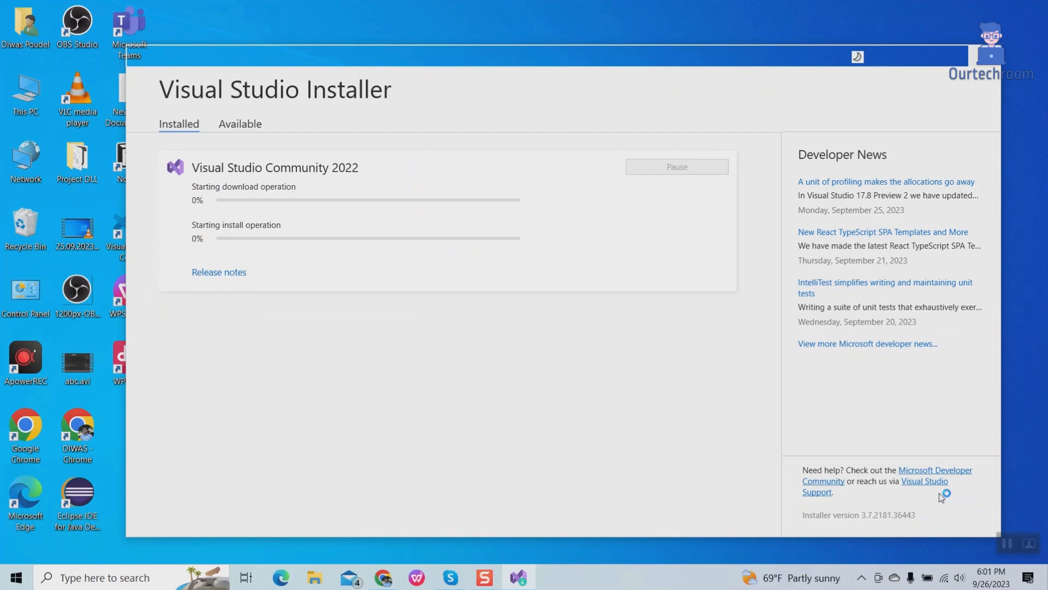
mouse_move(442, 349)
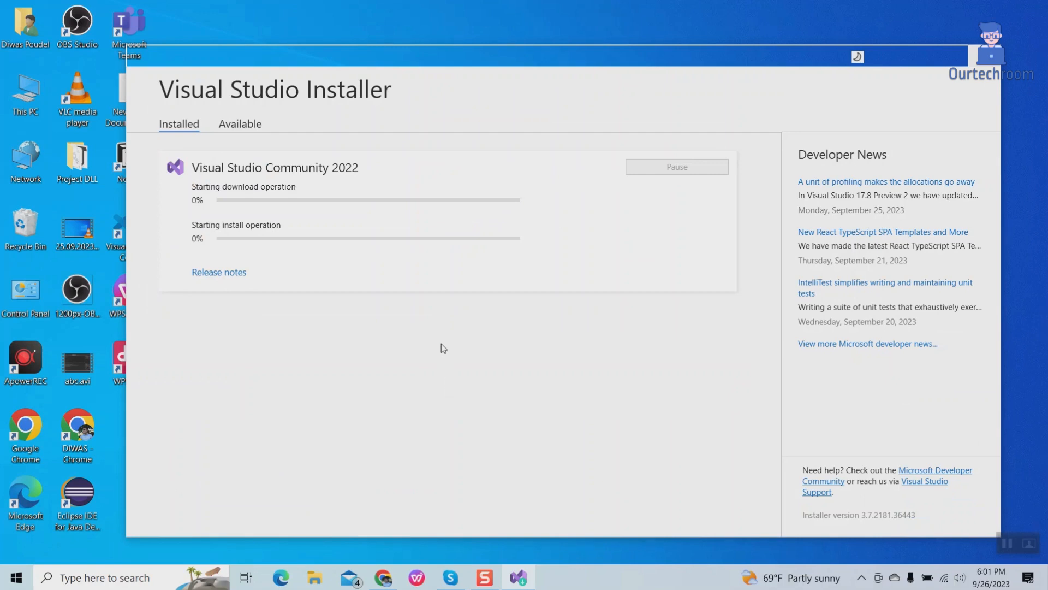
mouse_move(384, 243)
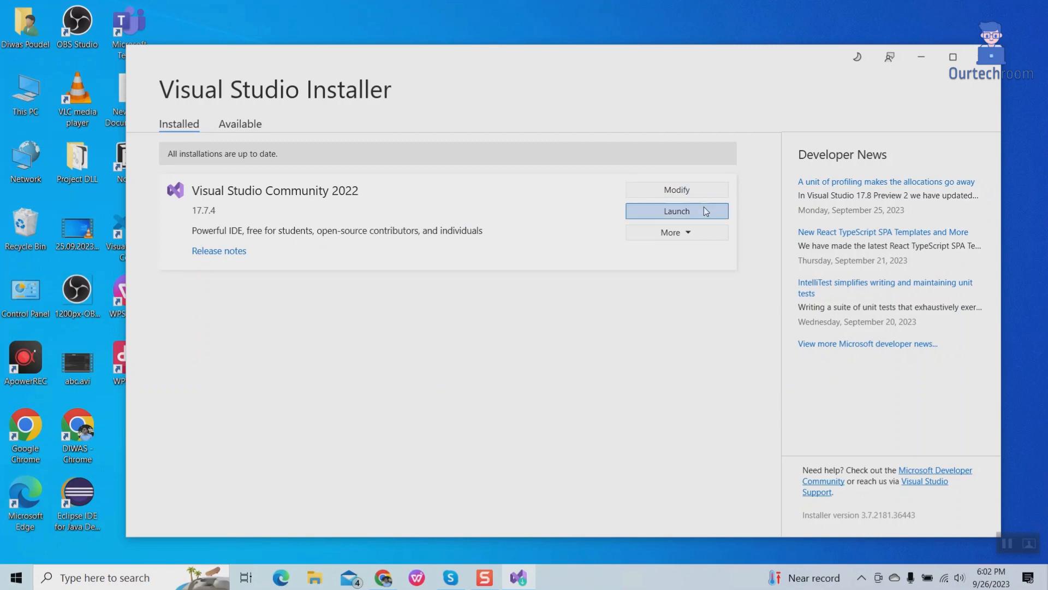
Launch Visual Studio Community 2022 once the modification has finished
left_click(676, 211)
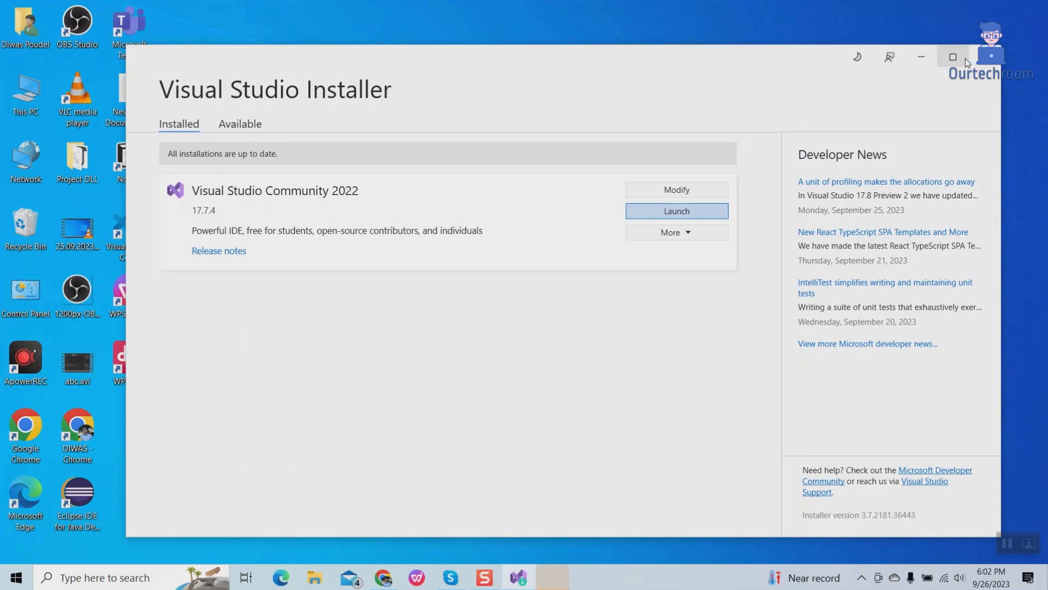
Create a new project using the Windows Forms App (.NET Framework) template
left_click(674, 211)
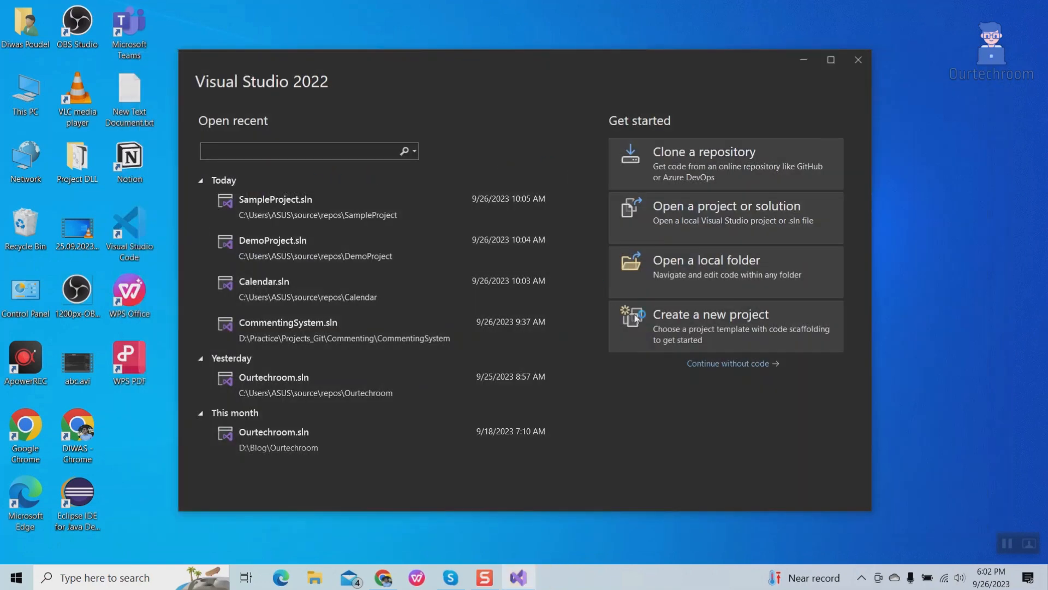
left_click(711, 314)
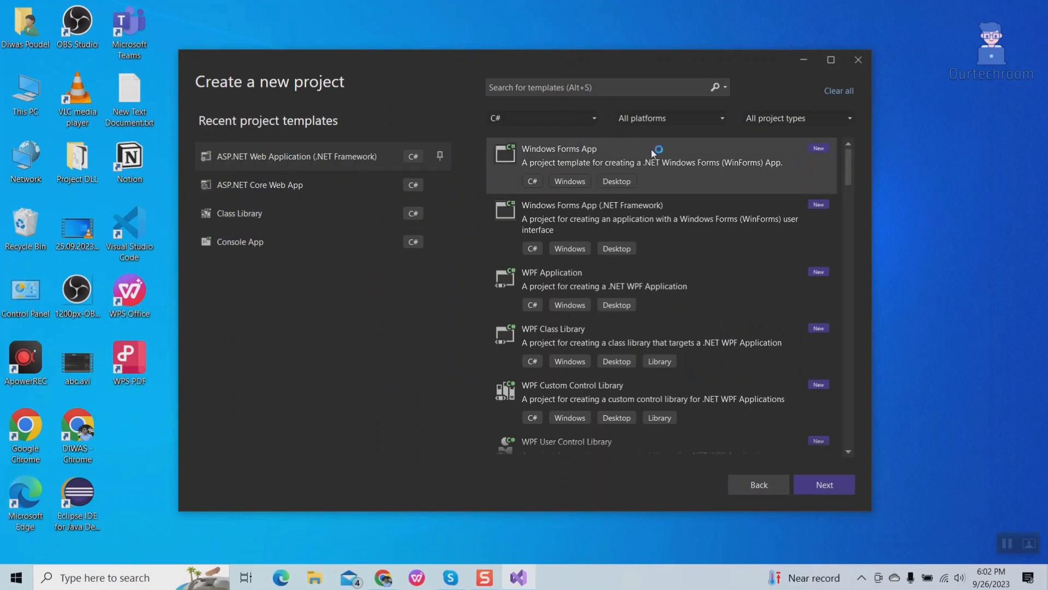
mouse_move(601, 217)
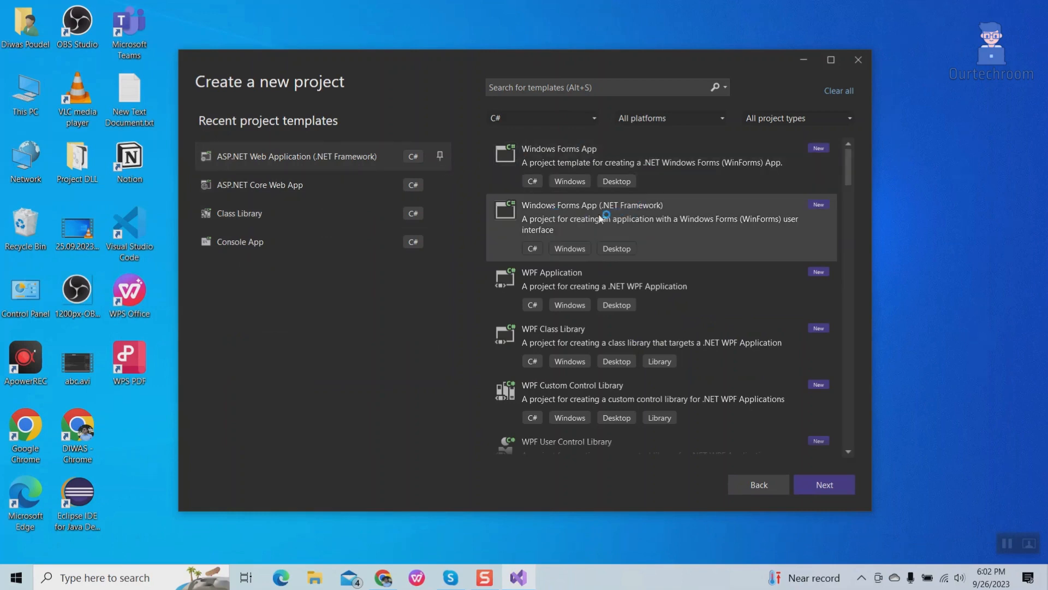
mouse_move(650, 228)
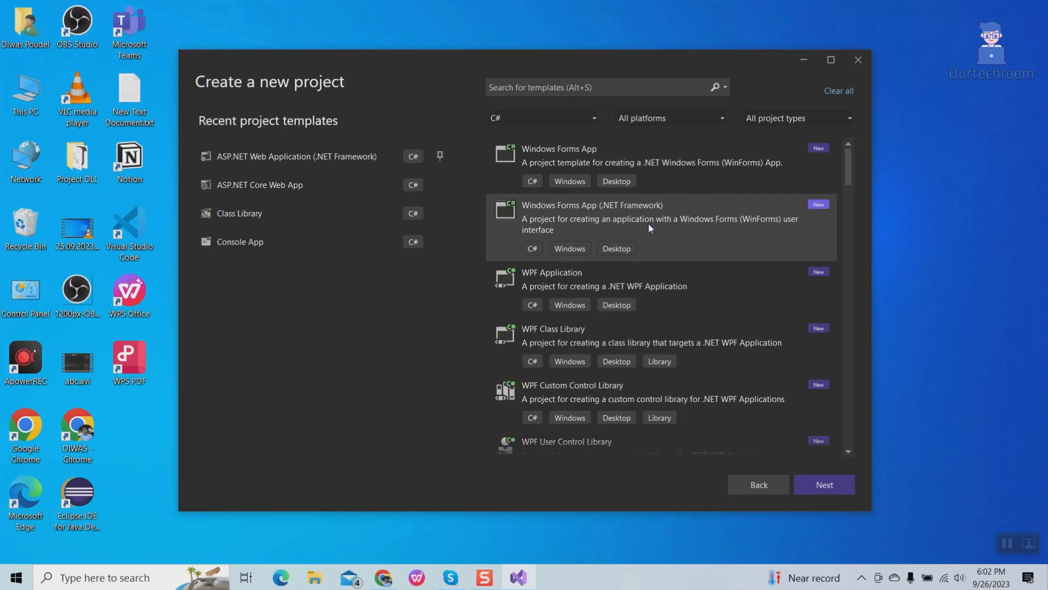
left_click(796, 118)
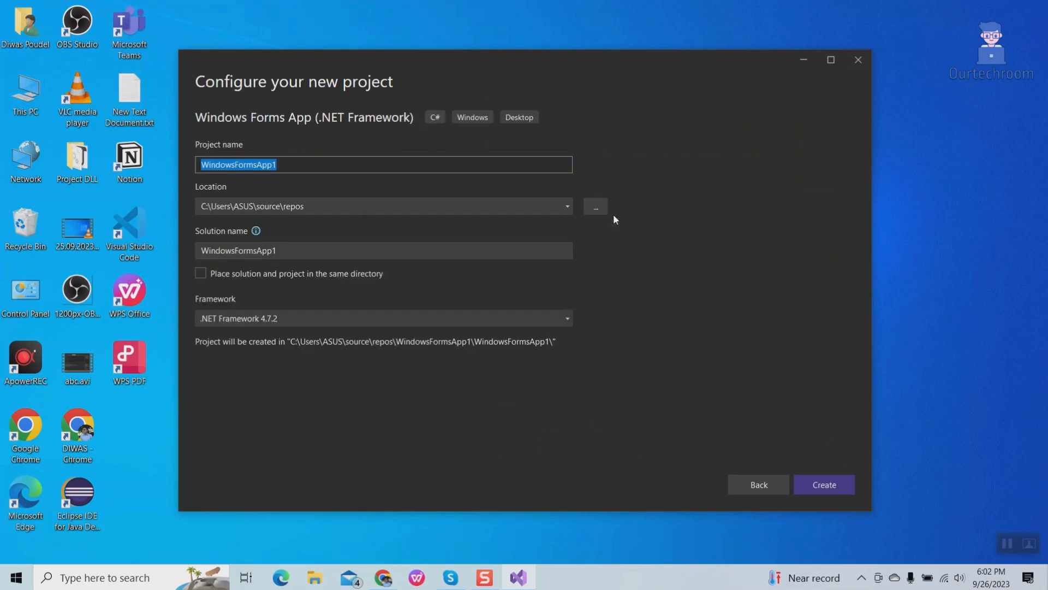
Name the project 'Schedular' on .NET Framework 4.7.2 and create it
type("Schedl")
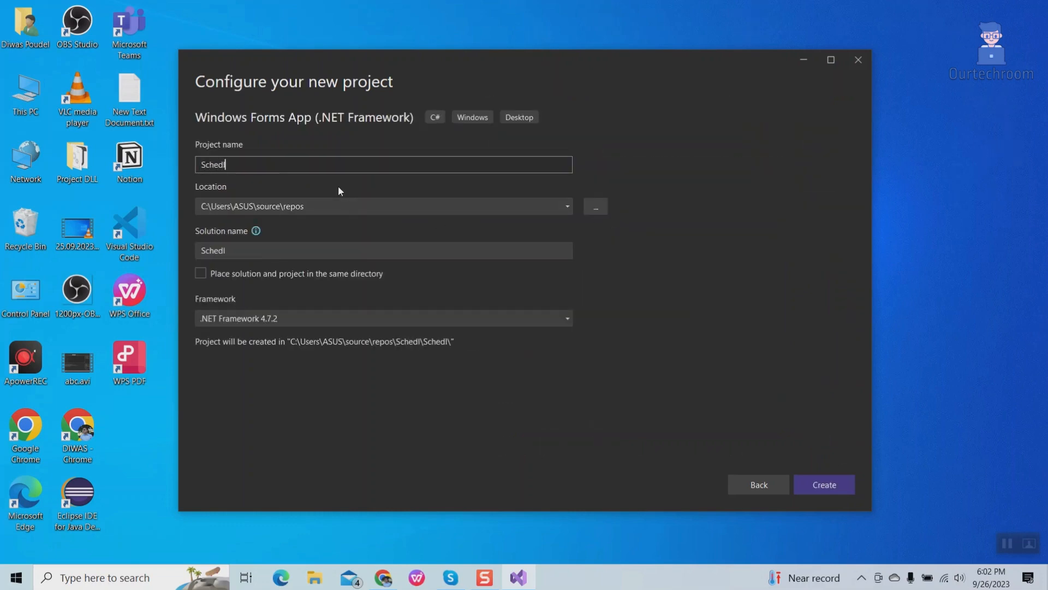
type("ular")
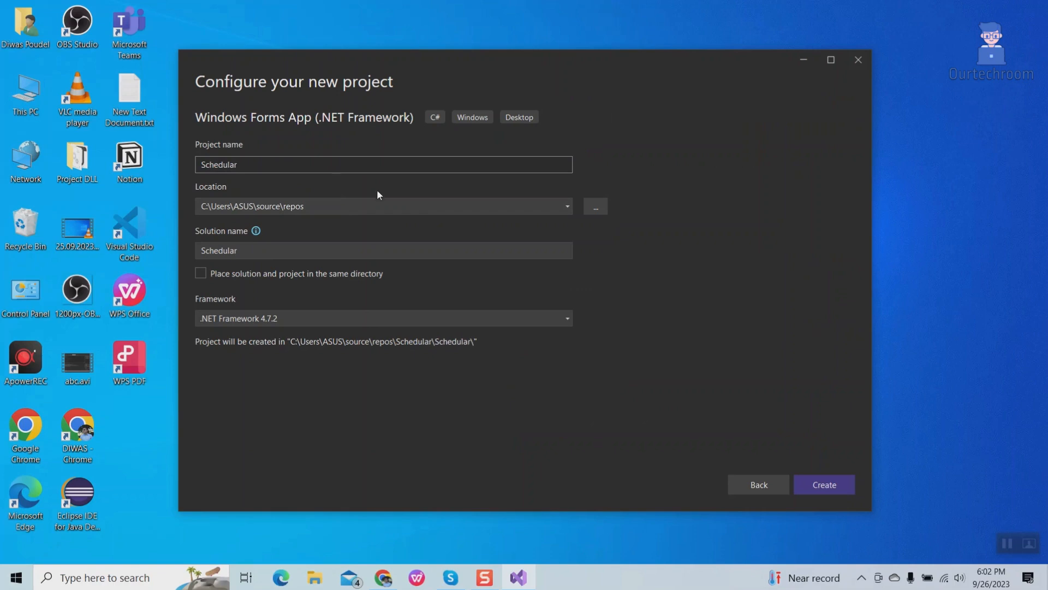
left_click(823, 484)
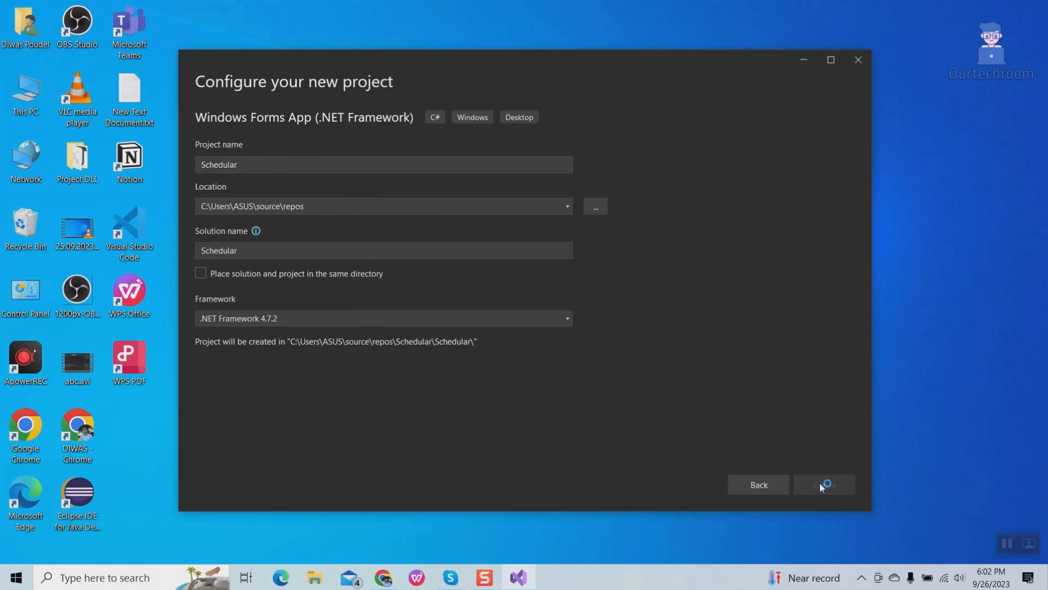
left_click(823, 483)
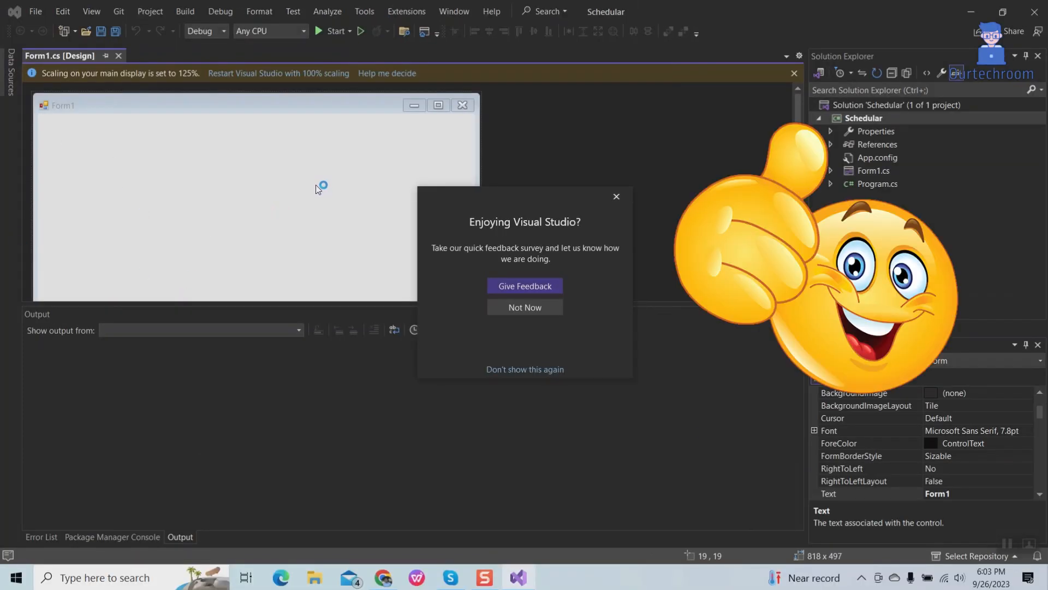
Dismiss the 'Enjoying Visual Studio?' feedback popup with Not Now
left_click(526, 307)
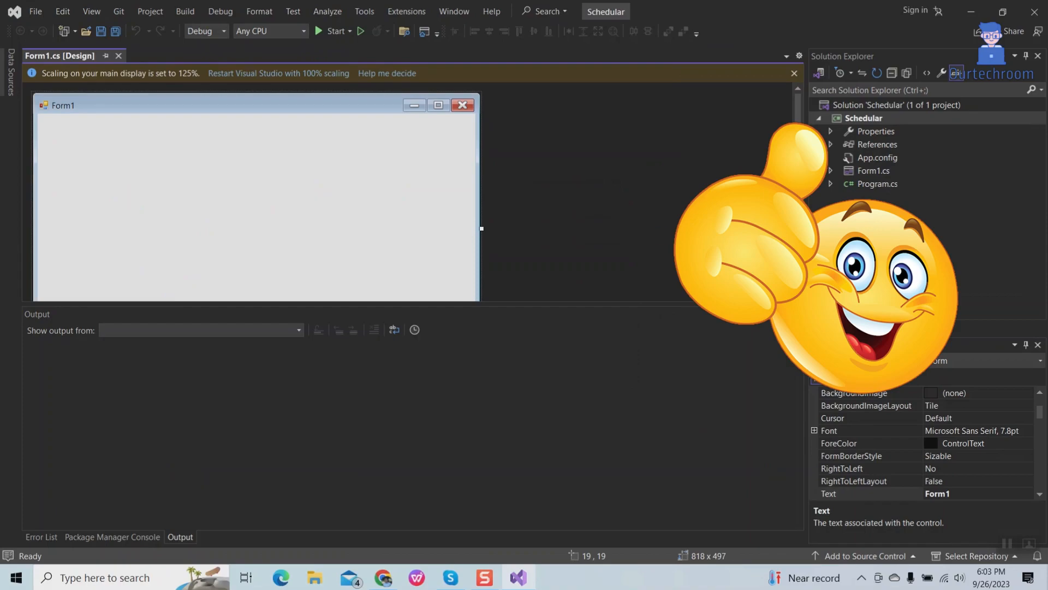